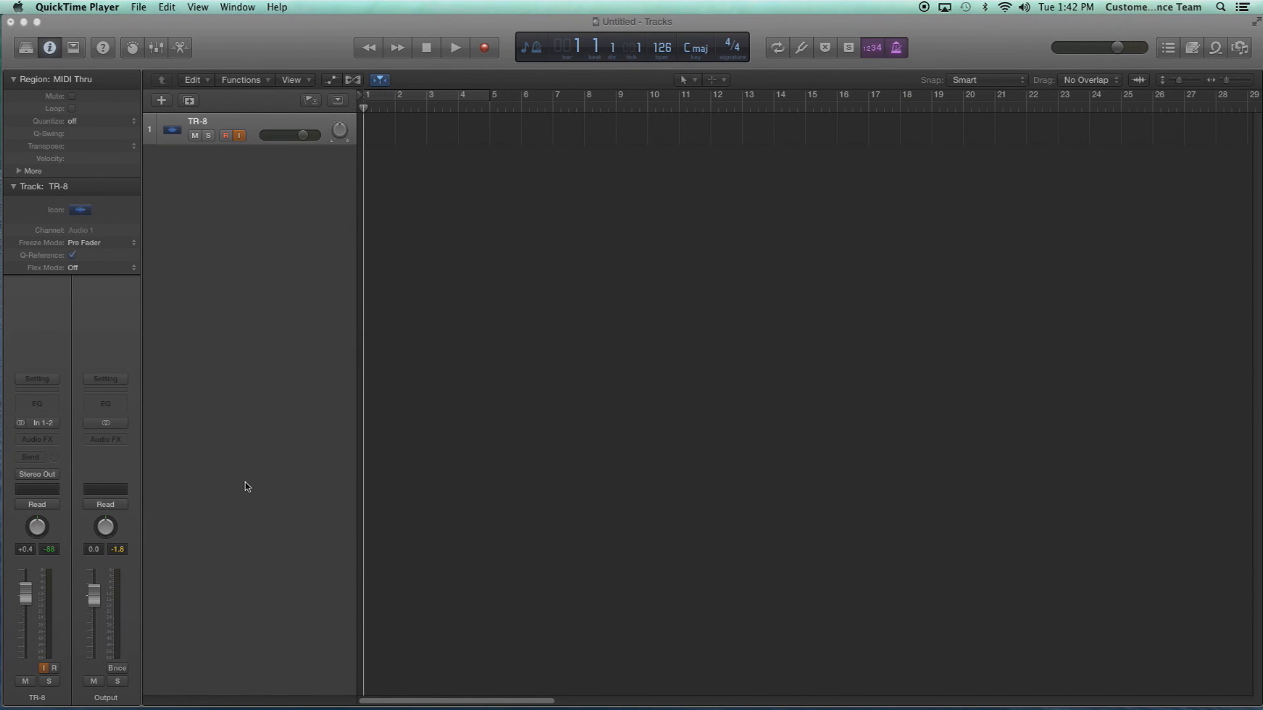
pyautogui.moveTo(231, 234)
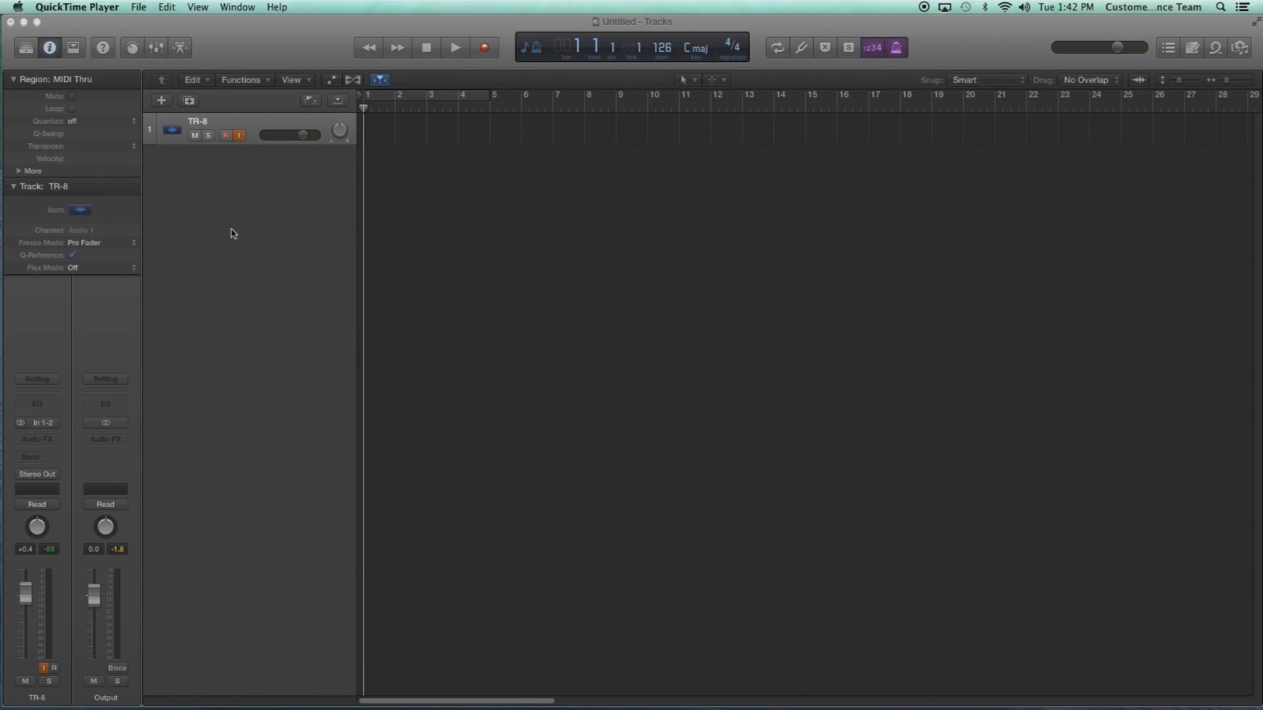
# Step: Bring up the Synchronization project settings from the File menu
pyautogui.click(102, 7)
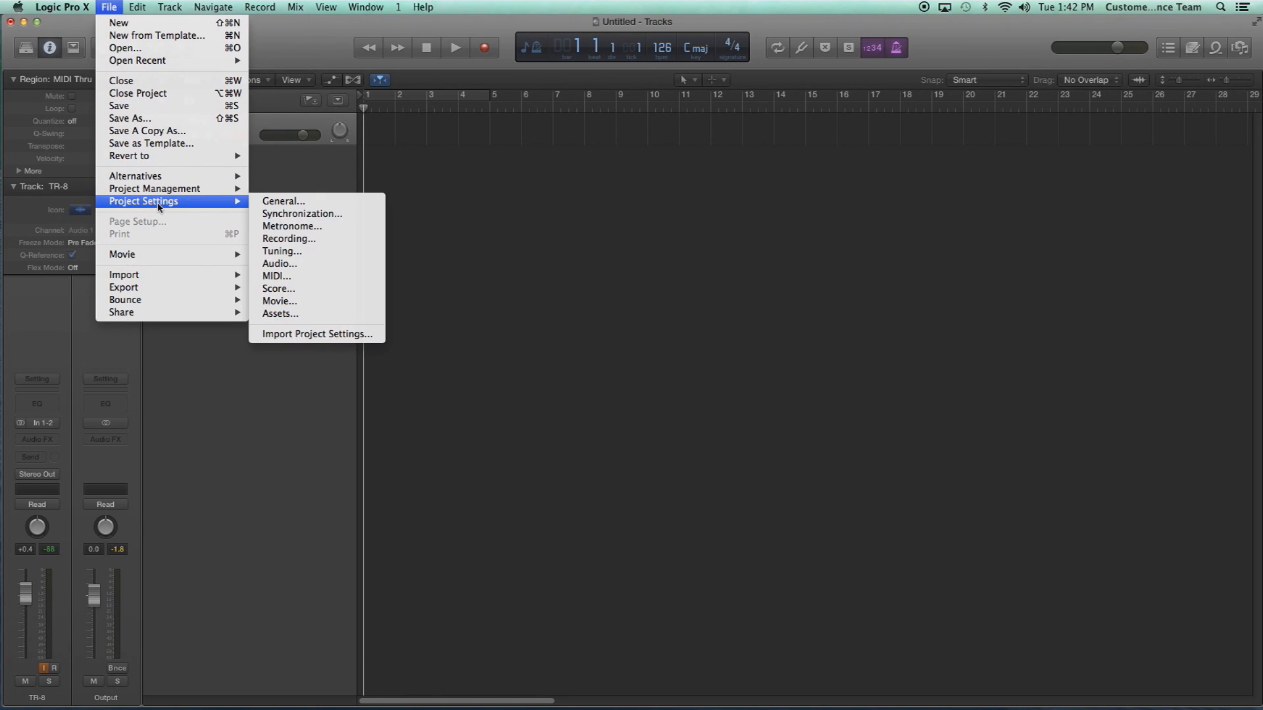
pyautogui.moveTo(286, 214)
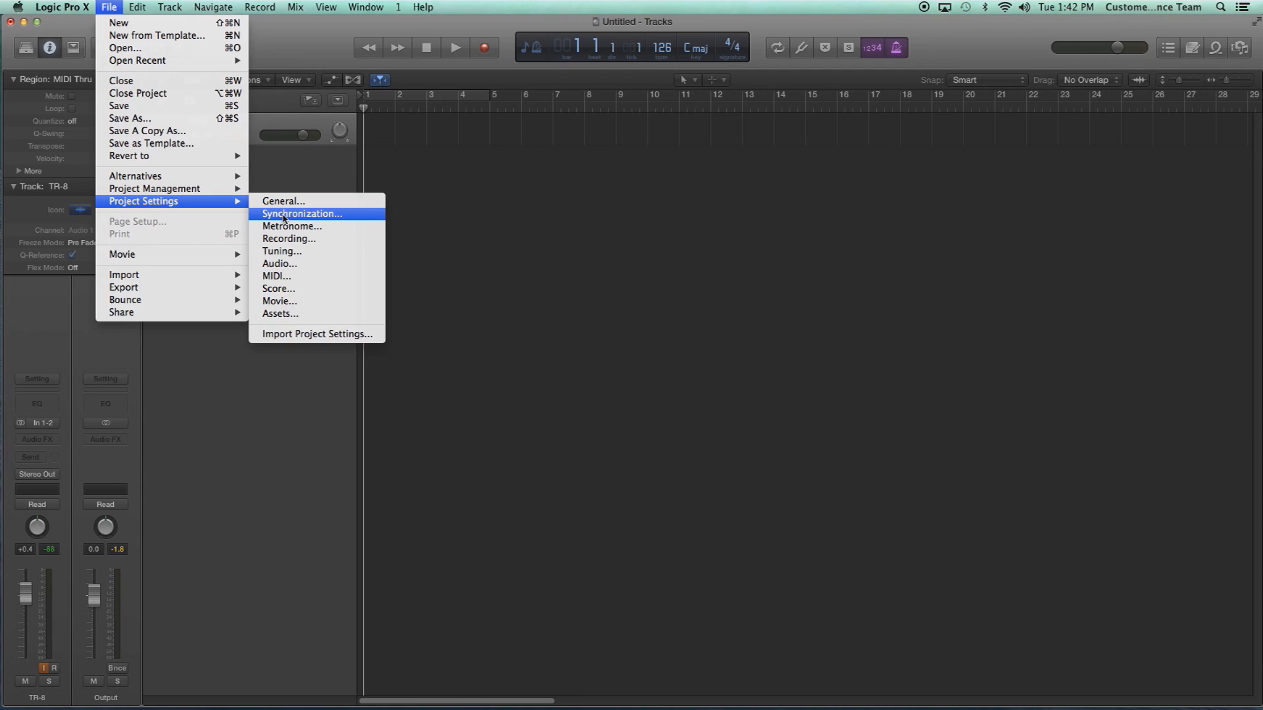
pyautogui.click(302, 213)
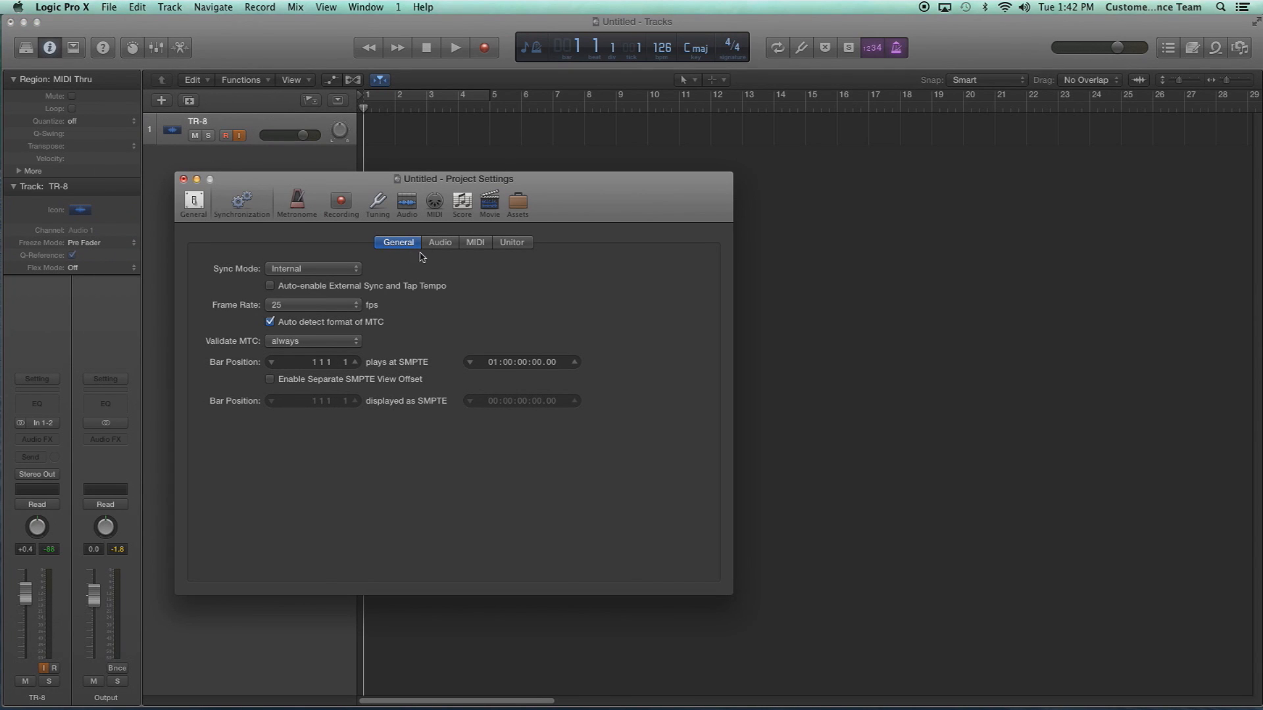
# Step: Set MIDI clock Destination 1 to the TR-8 in the MIDI sync settings
pyautogui.click(475, 242)
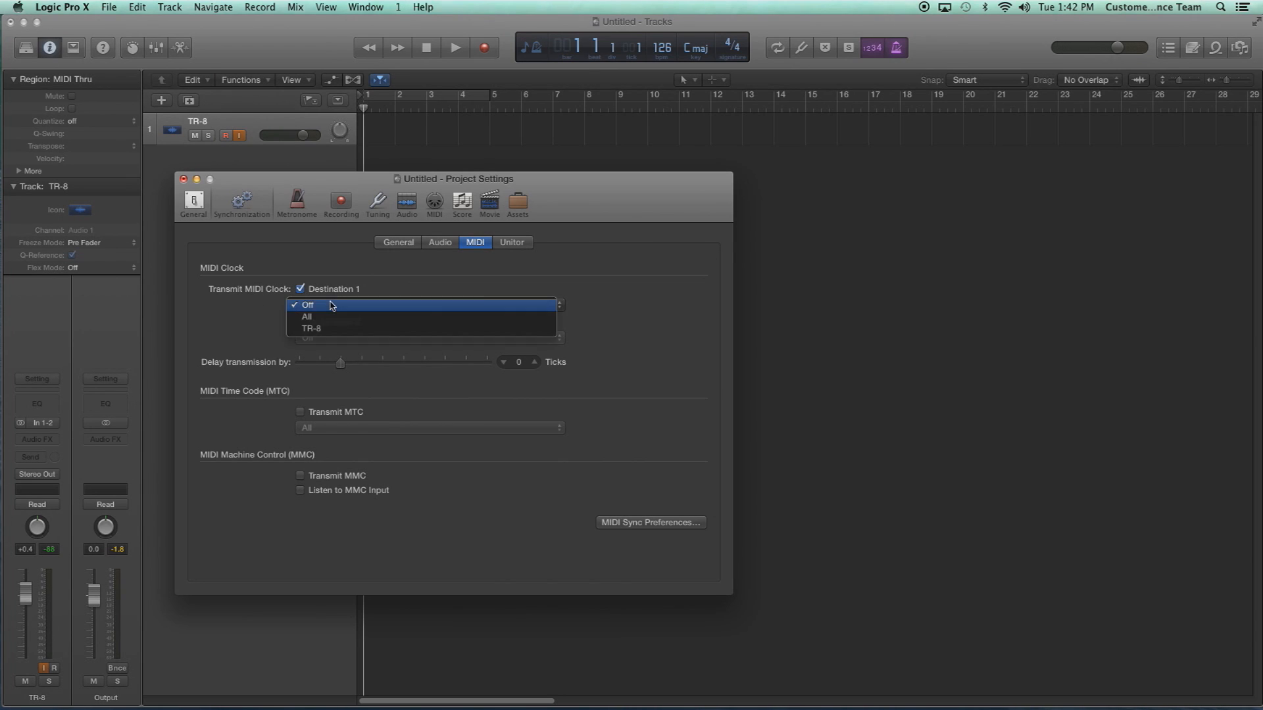
pyautogui.moveTo(335, 329)
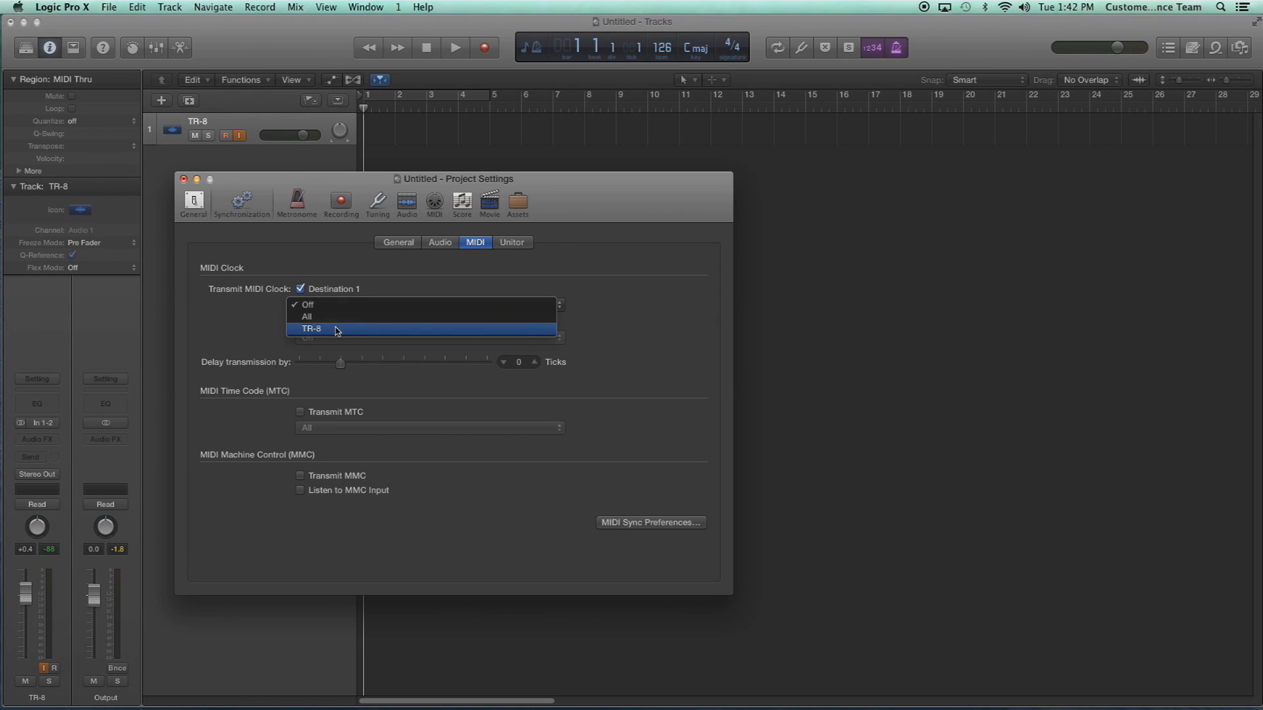
pyautogui.click(310, 329)
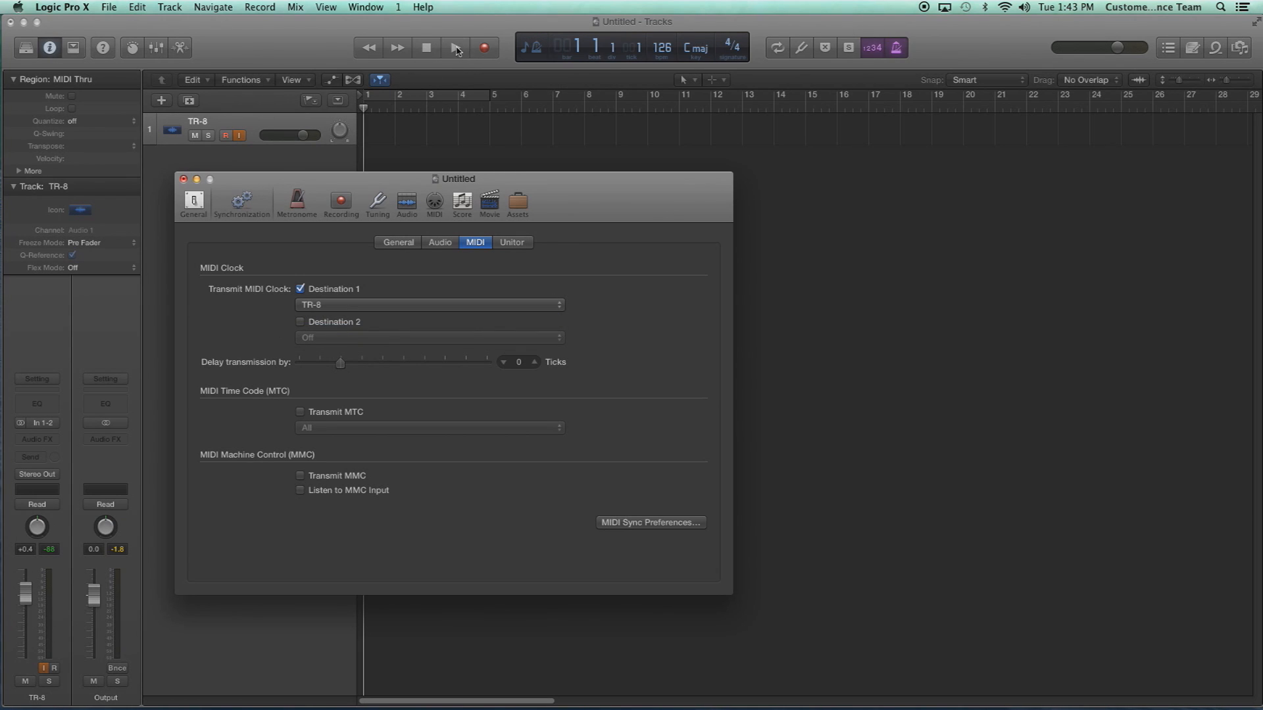
pyautogui.click(455, 47)
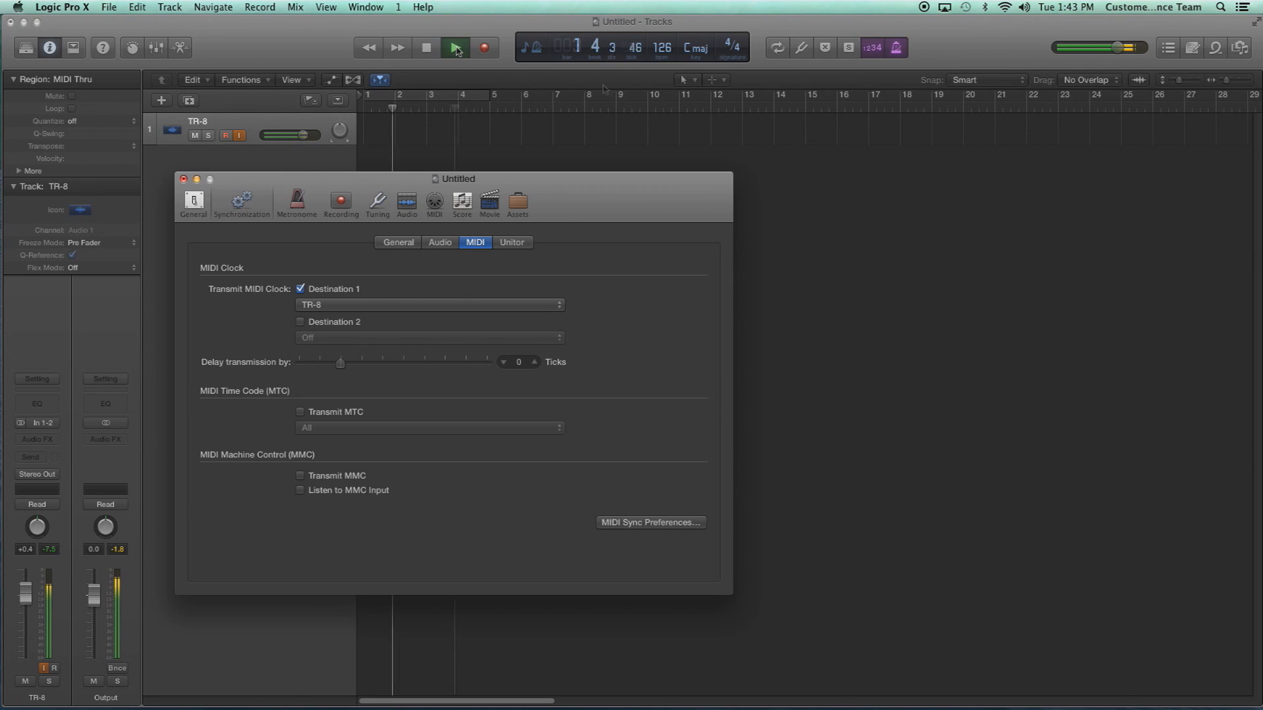
pyautogui.click(455, 48)
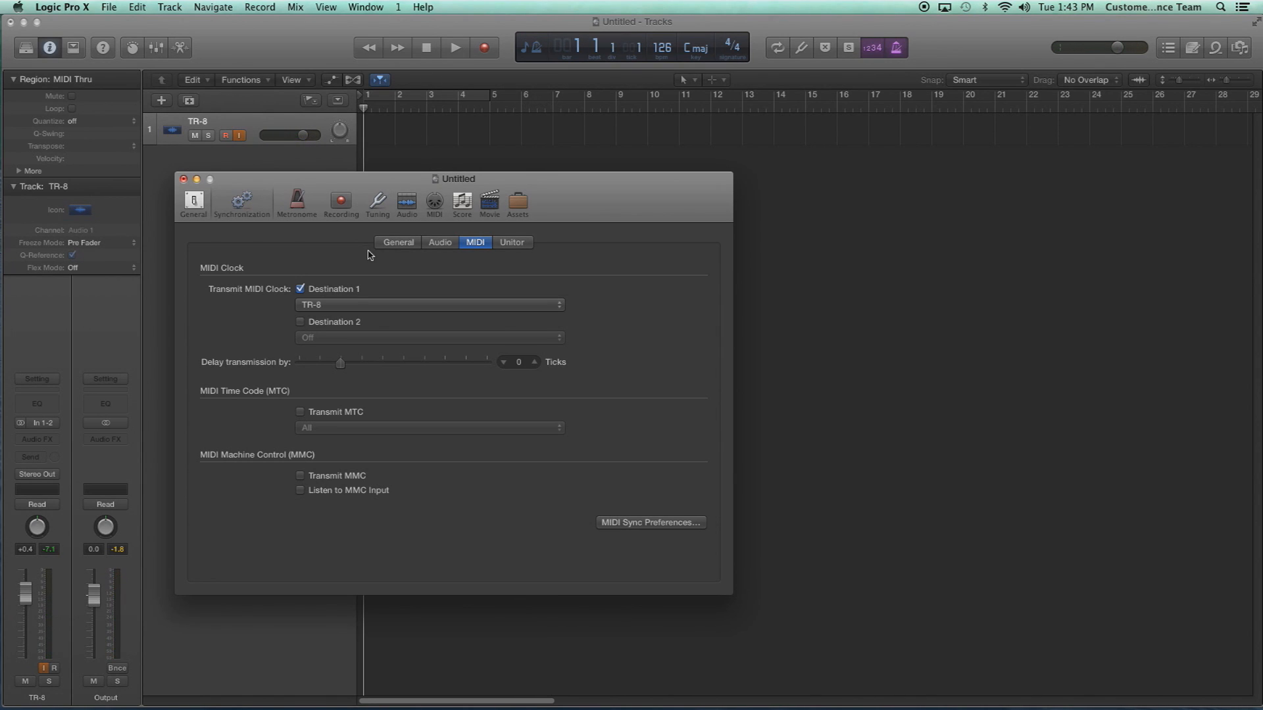
pyautogui.moveTo(212, 371)
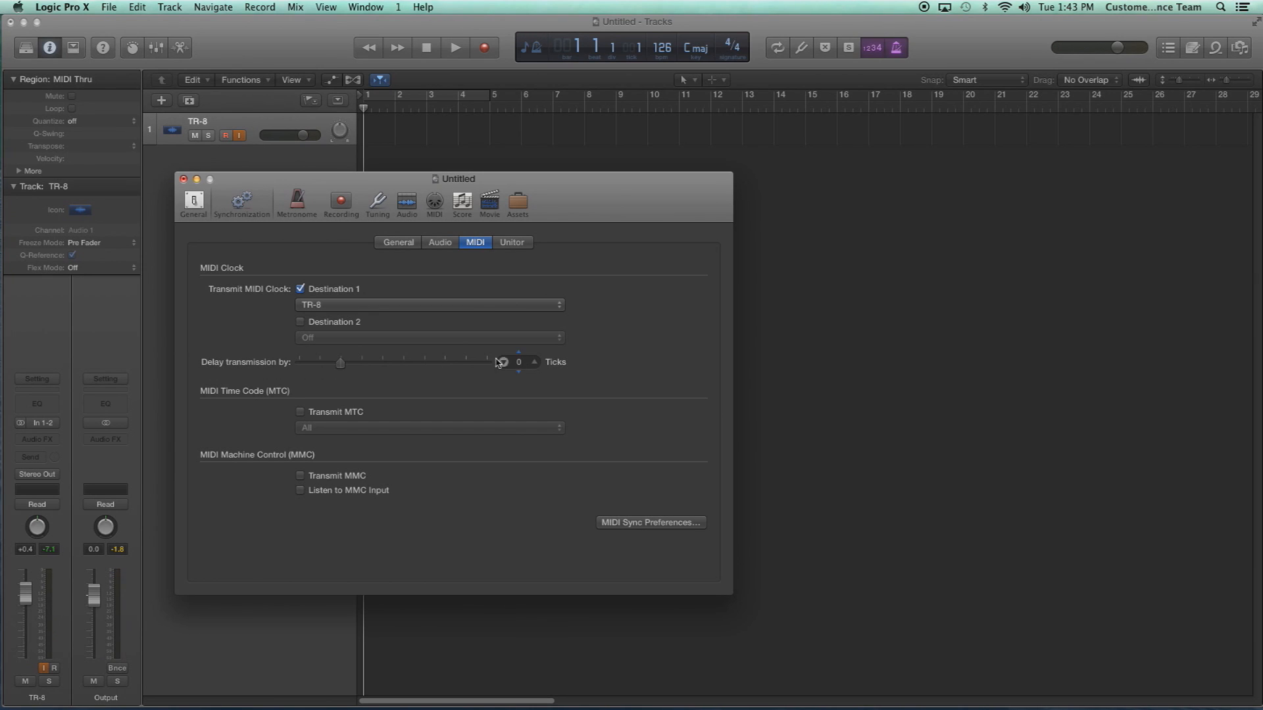
pyautogui.moveTo(419, 138)
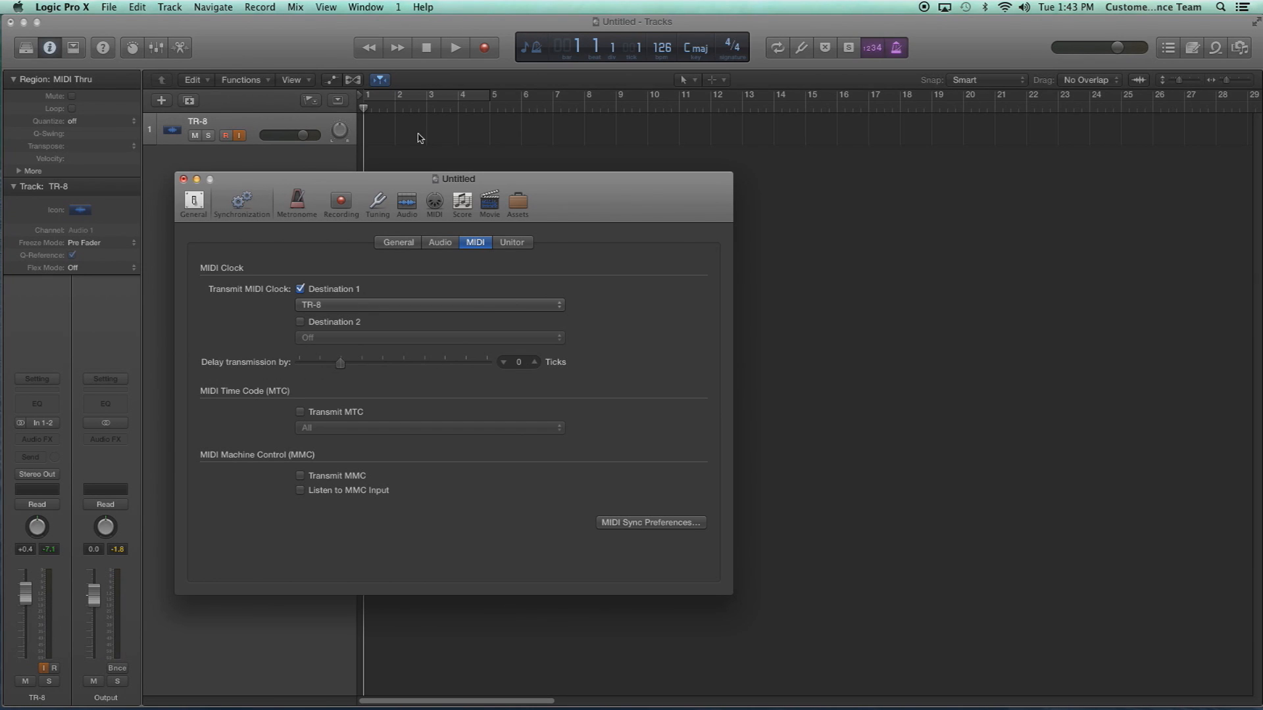
pyautogui.moveTo(420, 42)
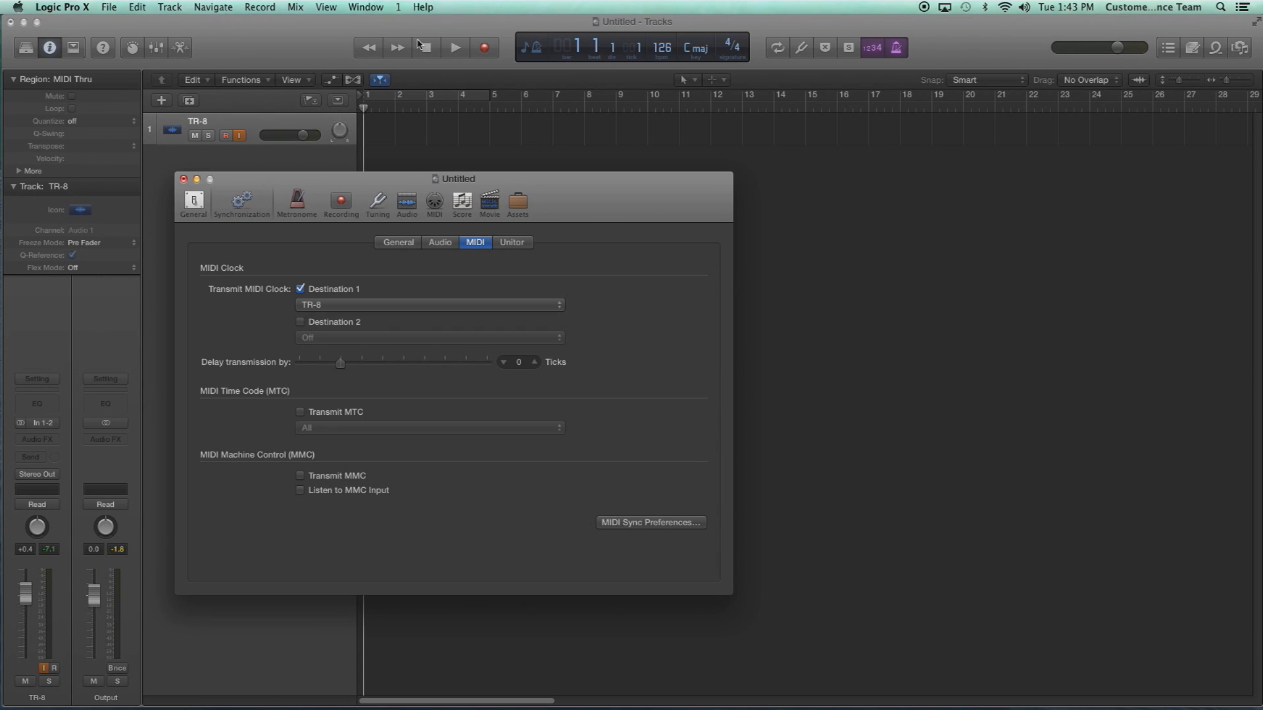
pyautogui.click(454, 47)
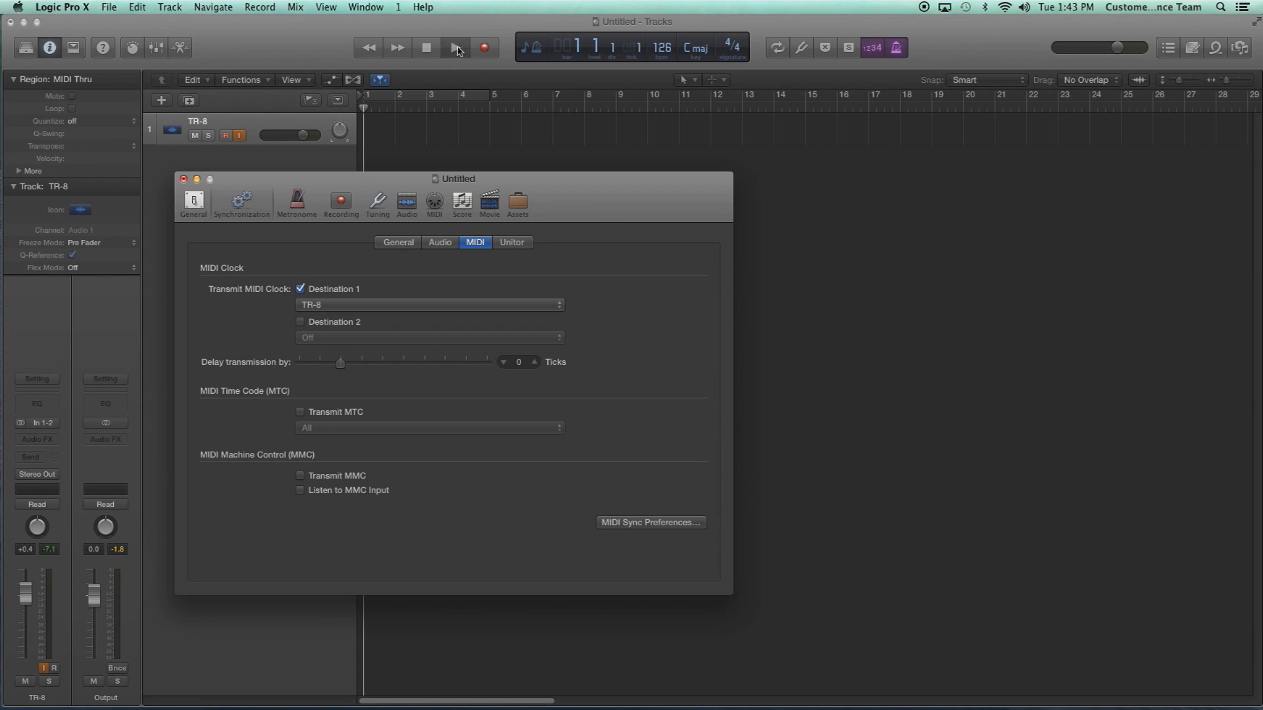
pyautogui.click(456, 47)
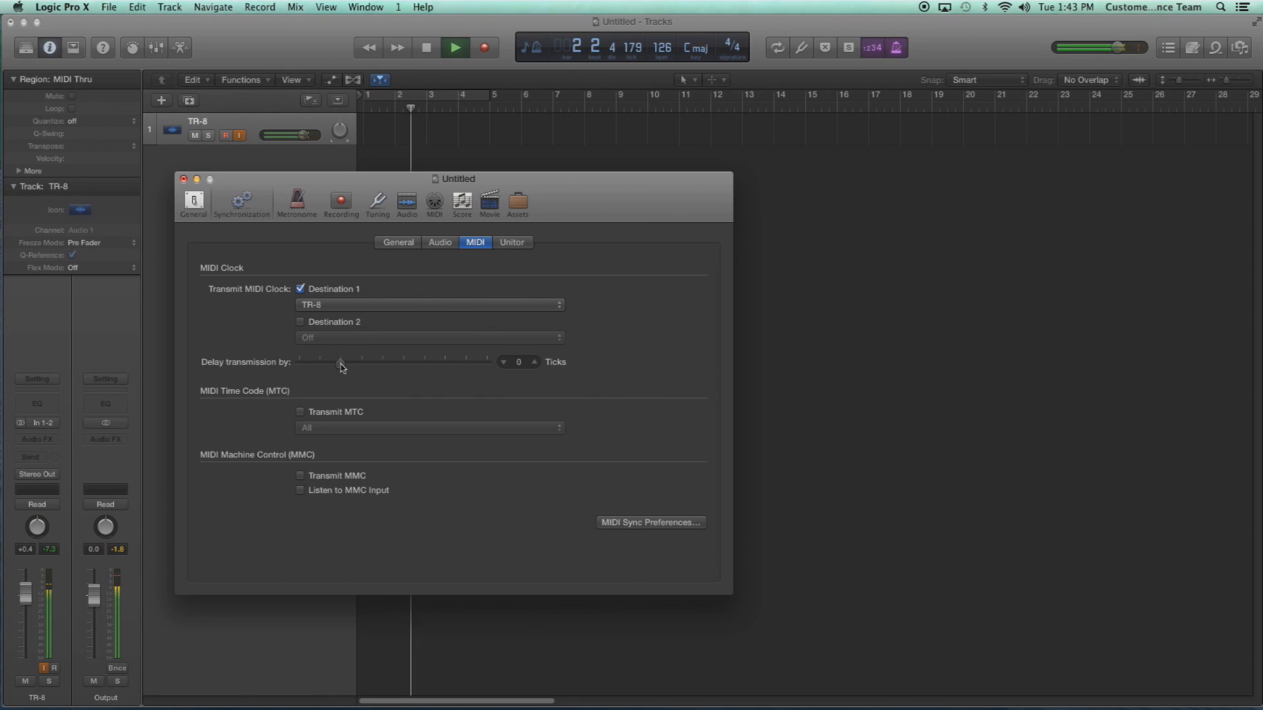
# Step: Drag the clock delay slider left through -8 to about -17 ticks during playback
pyautogui.moveTo(339, 363); pyautogui.dragTo(329, 363)
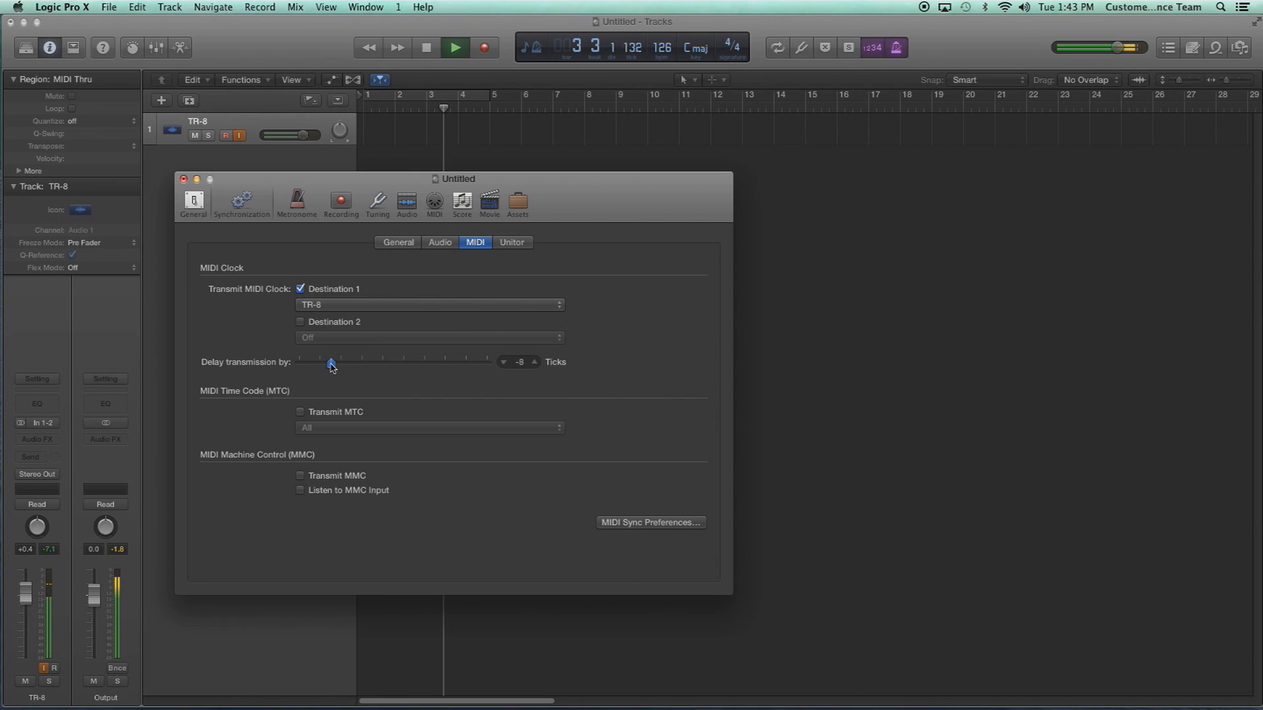
pyautogui.moveTo(330, 364); pyautogui.dragTo(321, 365)
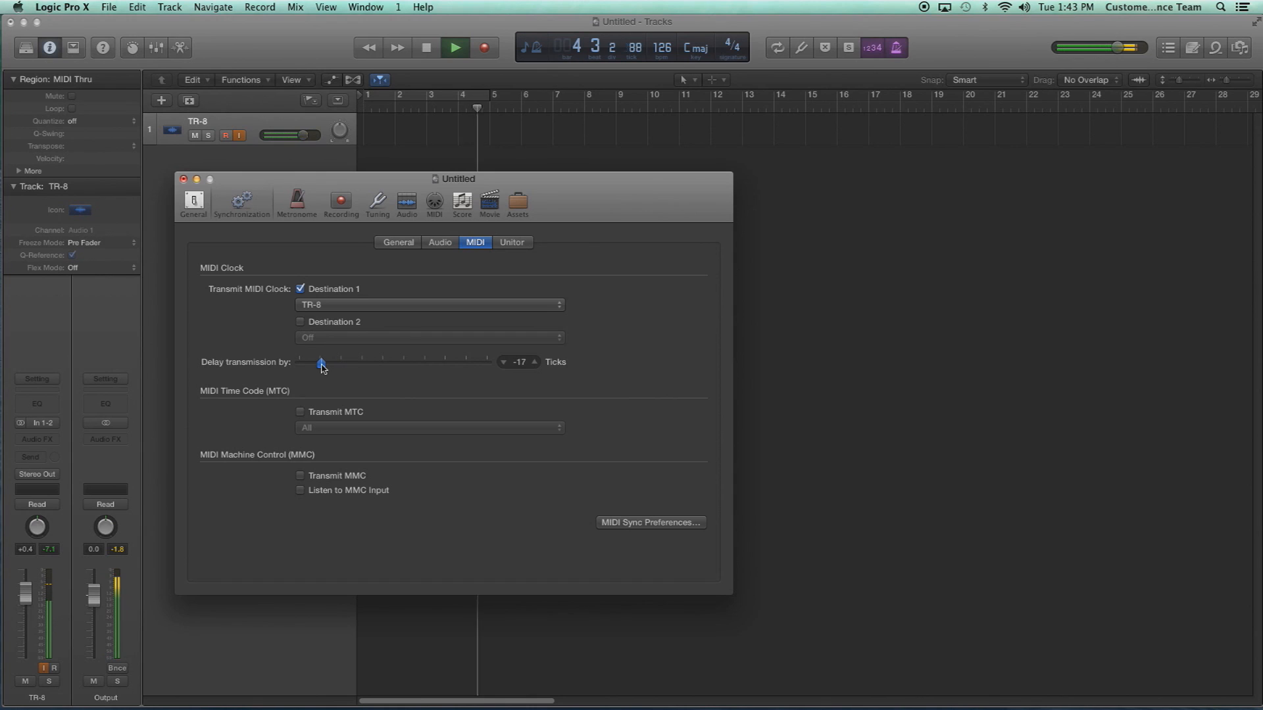